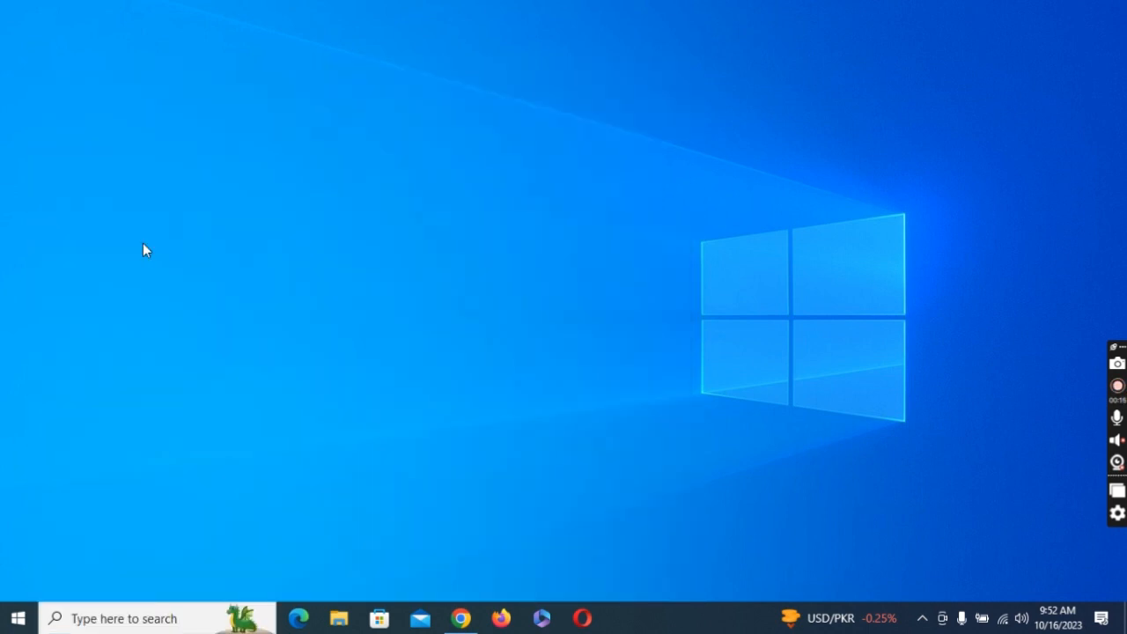
Step: Open Windows Search from the taskbar search box
{"action": "left_click", "coordinate": [124, 618]}
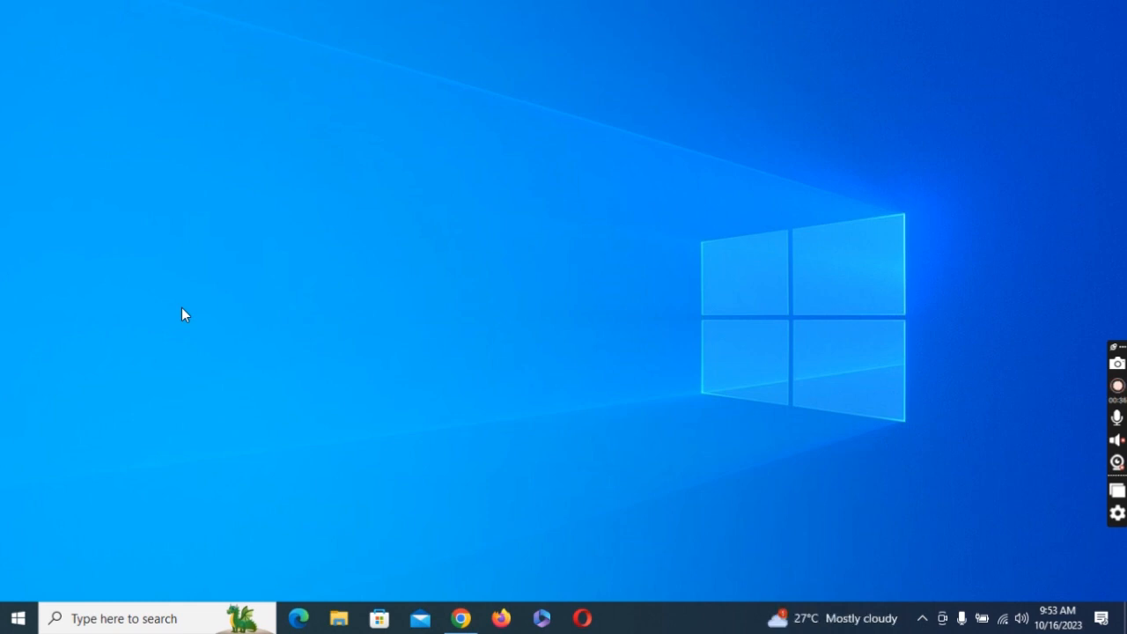
{"action": "mouse_move", "coordinate": [356, 373]}
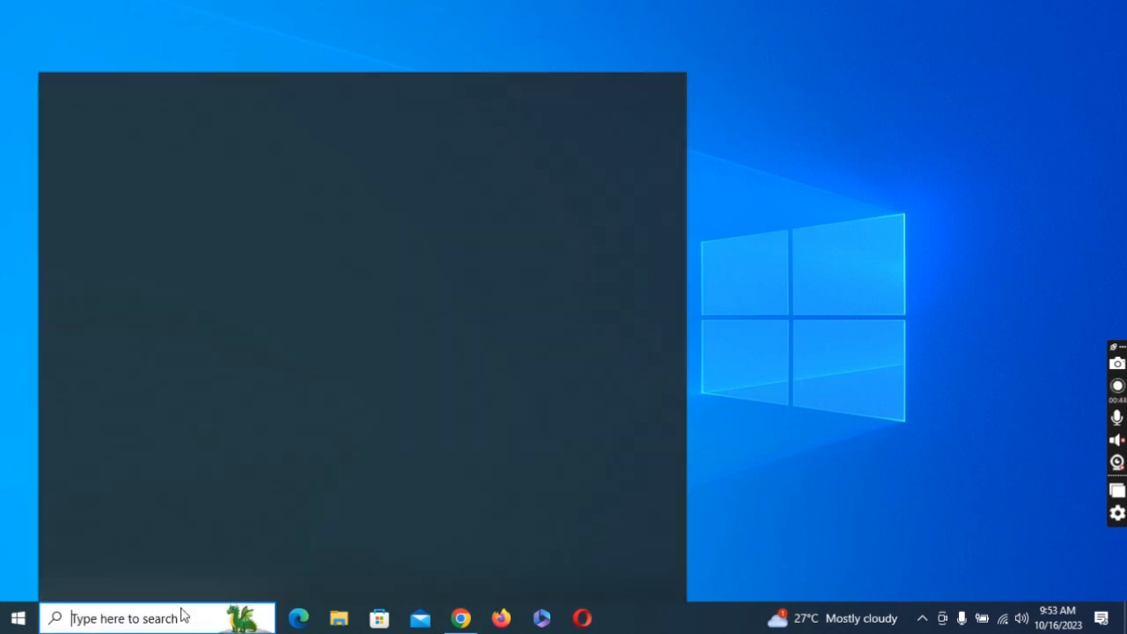
Step: Search for 'Internet Options' so the Control Panel item appears as best match
{"action": "left_click", "coordinate": [132, 618]}
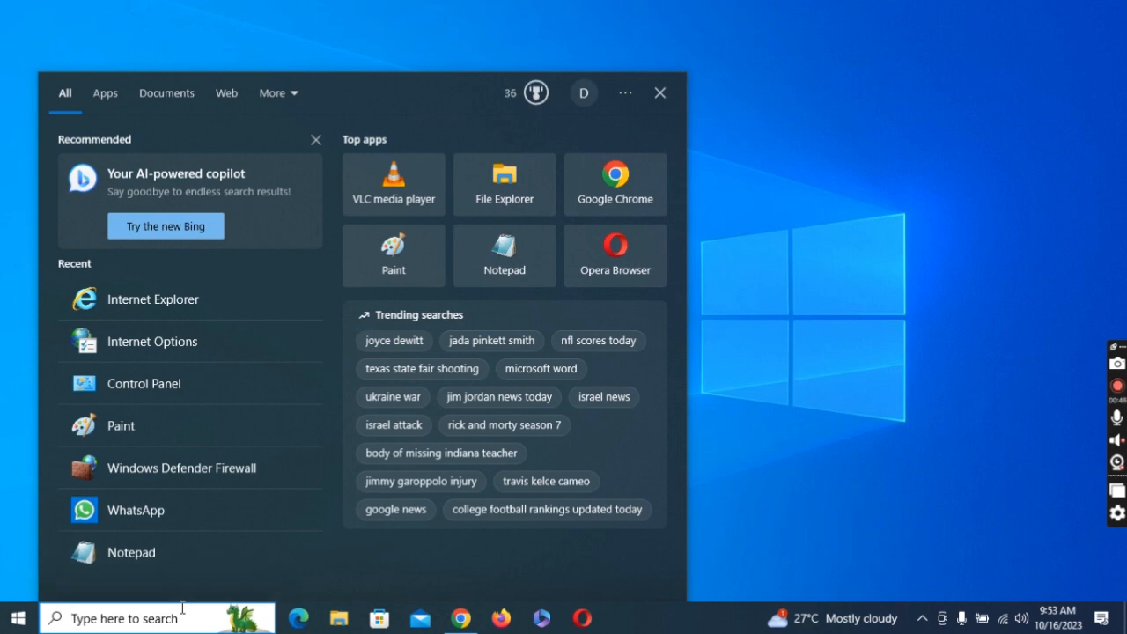
{"action": "type", "text": "Internet"}
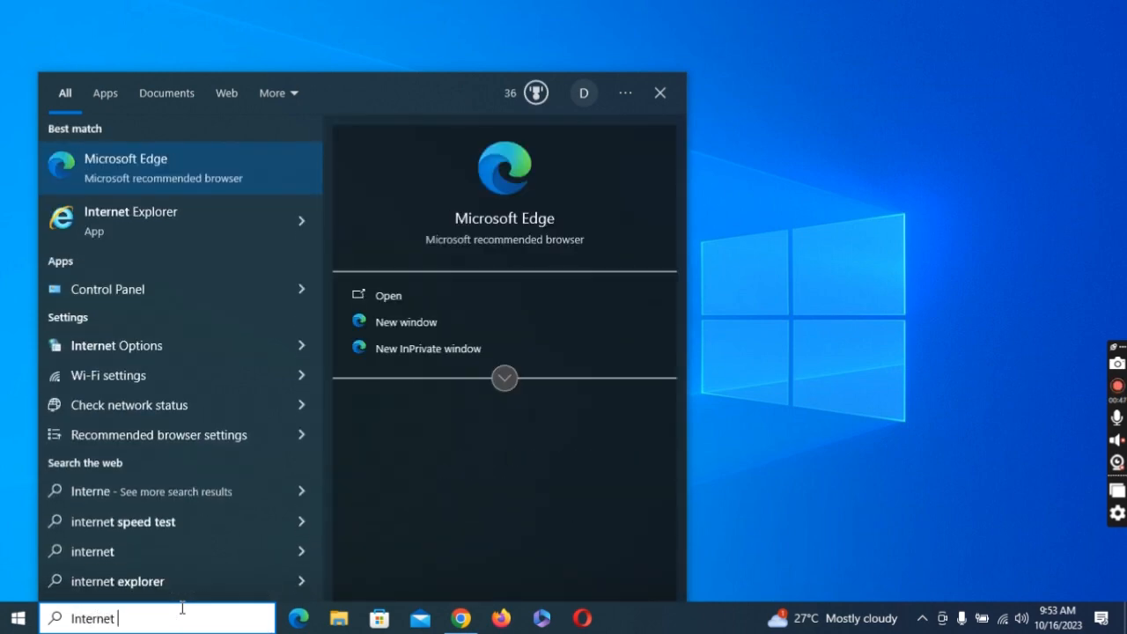
{"action": "type", "text": "Options"}
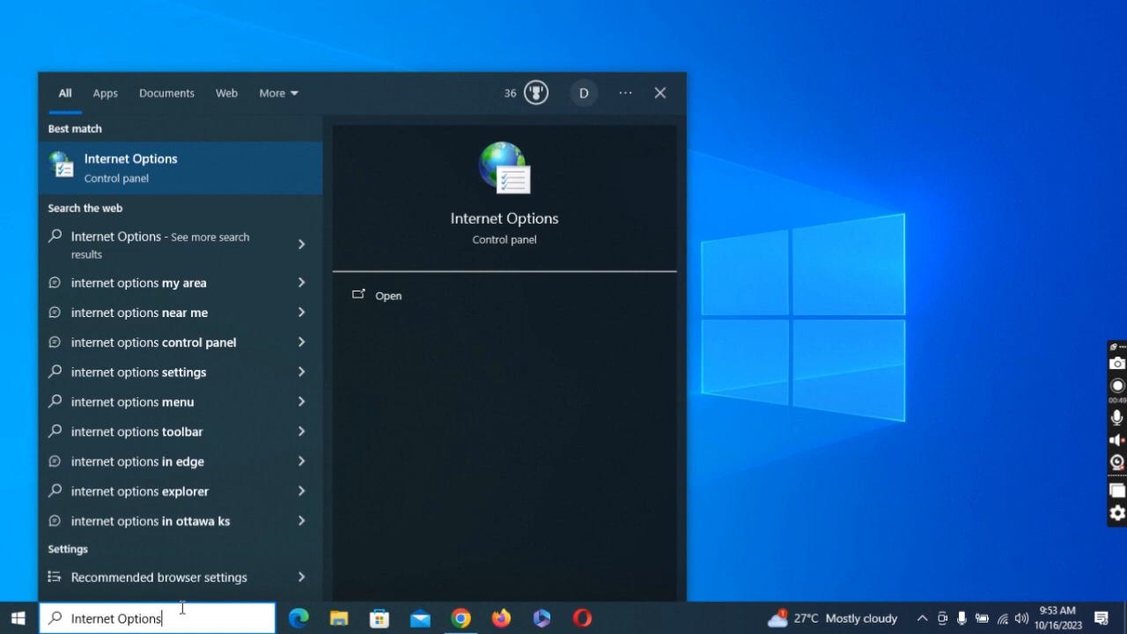
{"action": "mouse_move", "coordinate": [177, 167]}
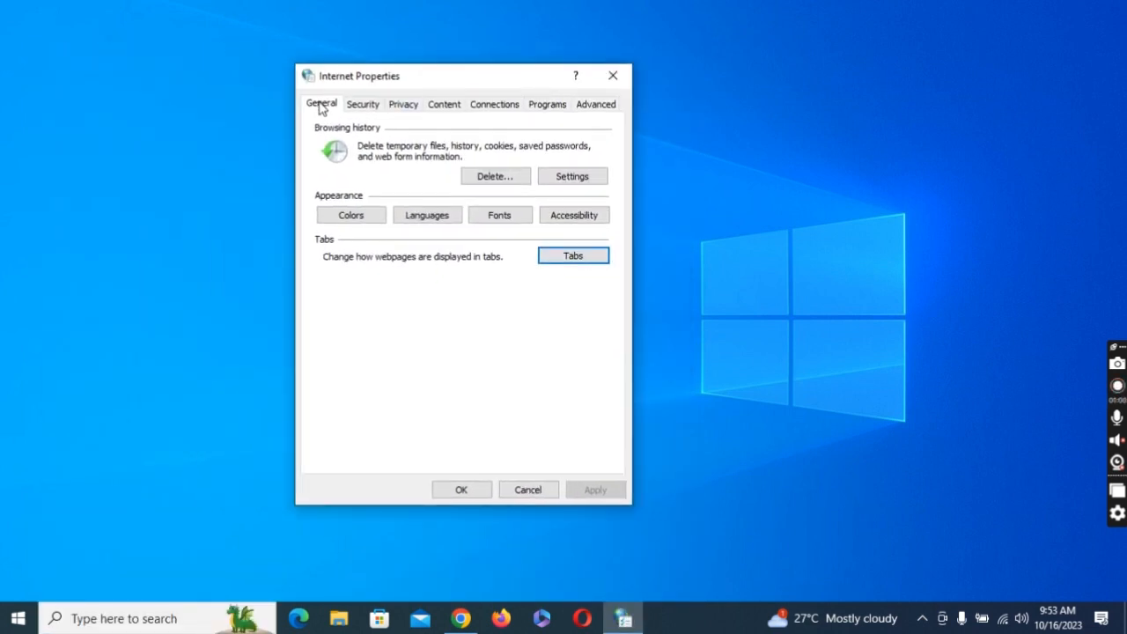
Step: Browse the Privacy, Programs and General settings, then launch Manage add-ons from Programs
{"action": "left_click", "coordinate": [401, 104]}
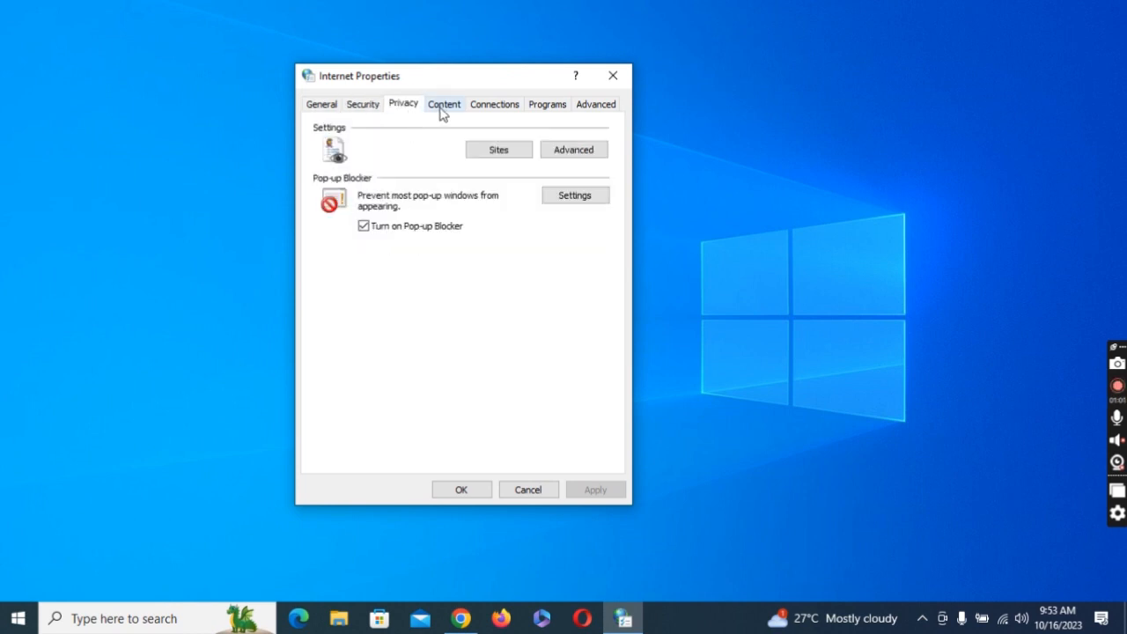
{"action": "left_click", "coordinate": [546, 104]}
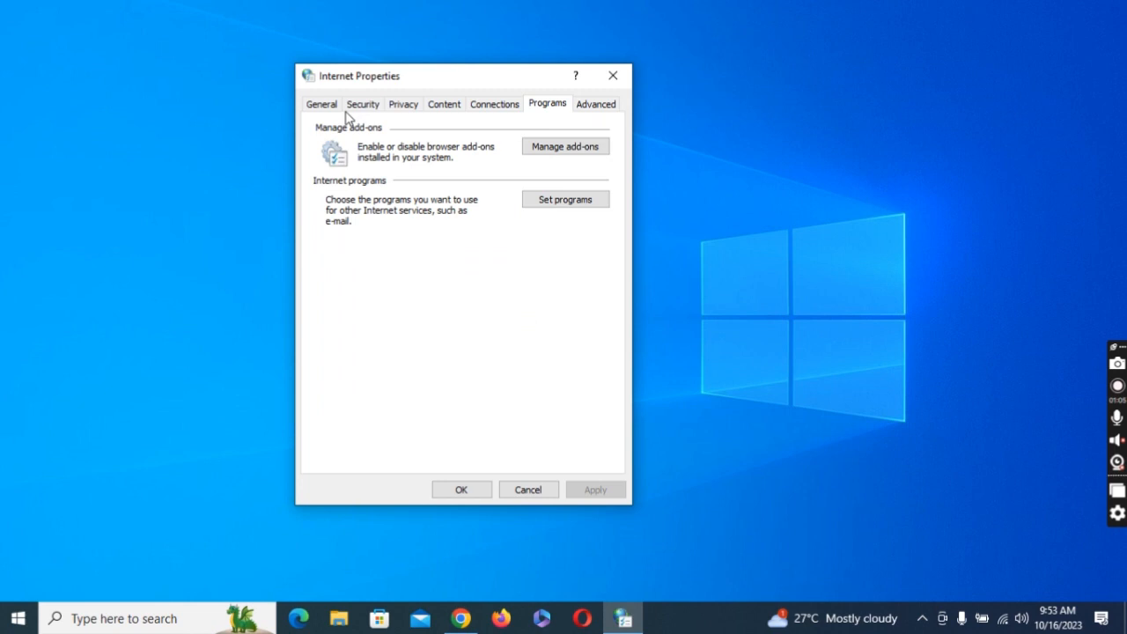
{"action": "left_click", "coordinate": [321, 104]}
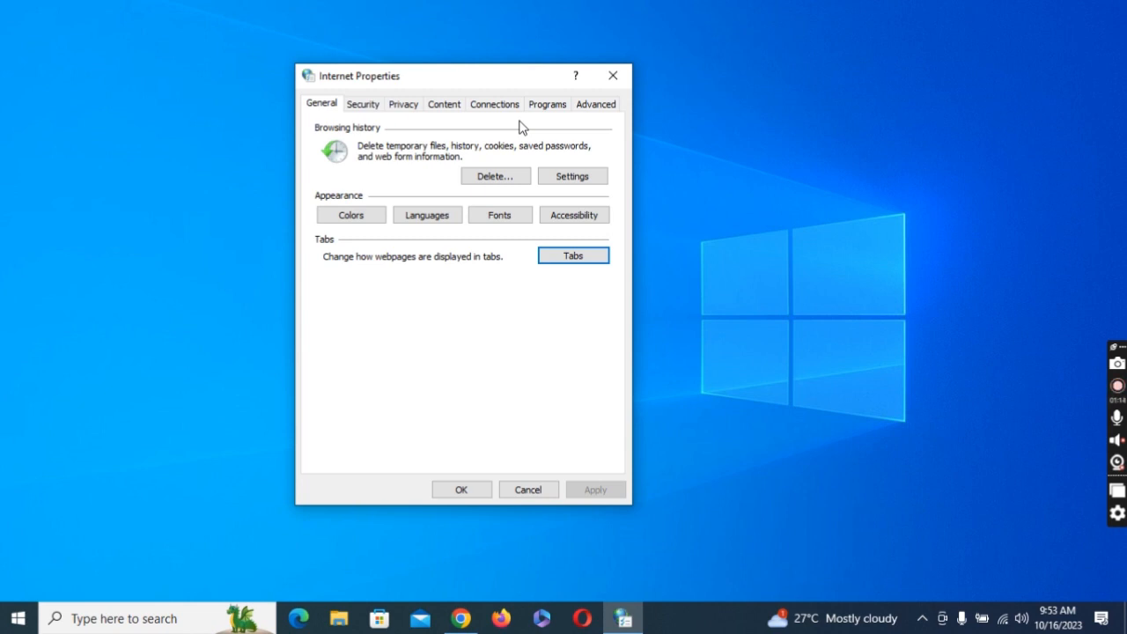
{"action": "left_click", "coordinate": [546, 104]}
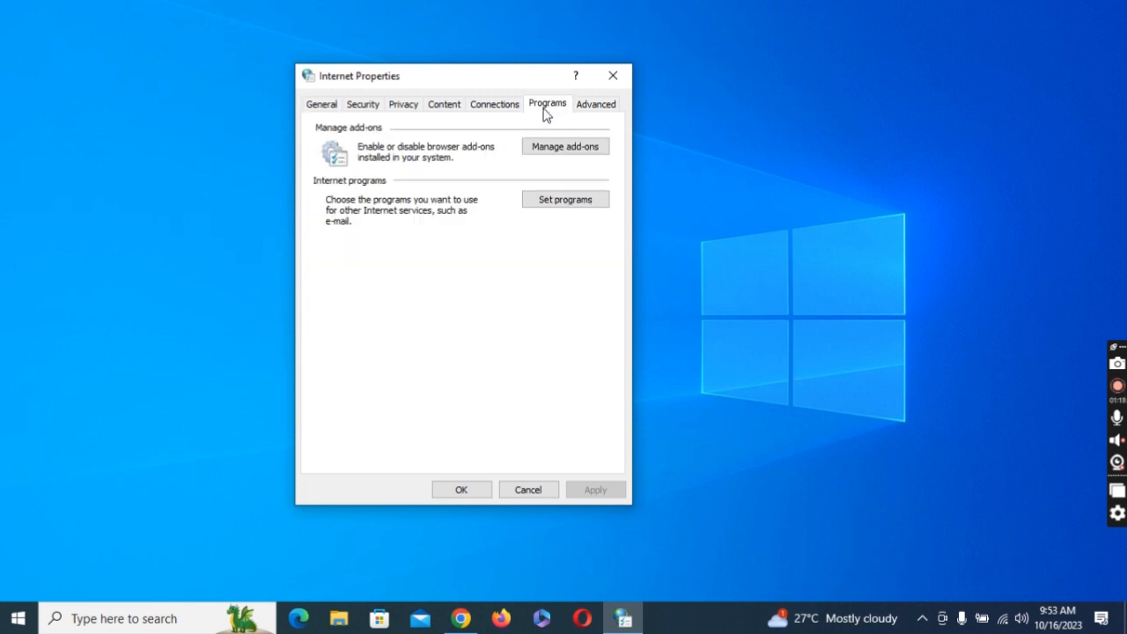
{"action": "mouse_move", "coordinate": [416, 221]}
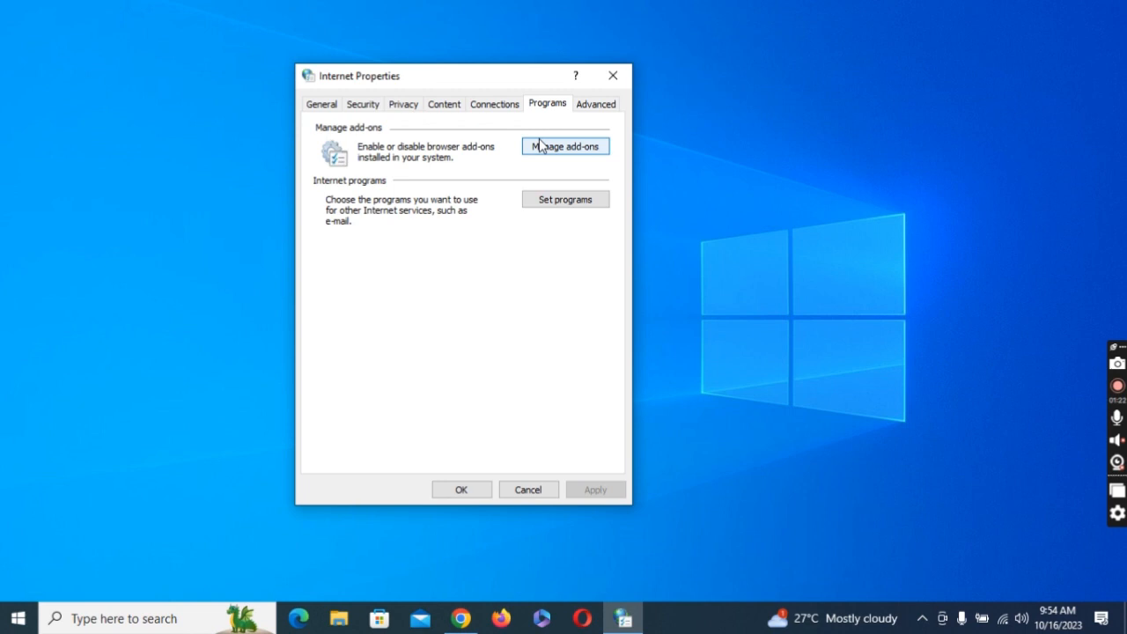
{"action": "mouse_move", "coordinate": [370, 159]}
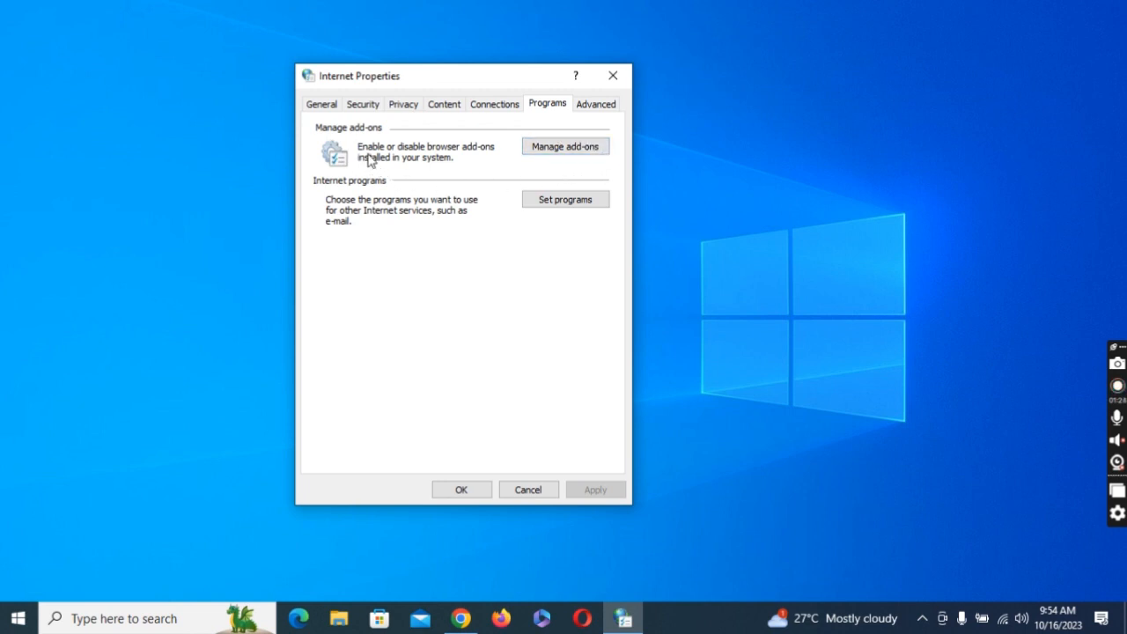
{"action": "mouse_move", "coordinate": [431, 171]}
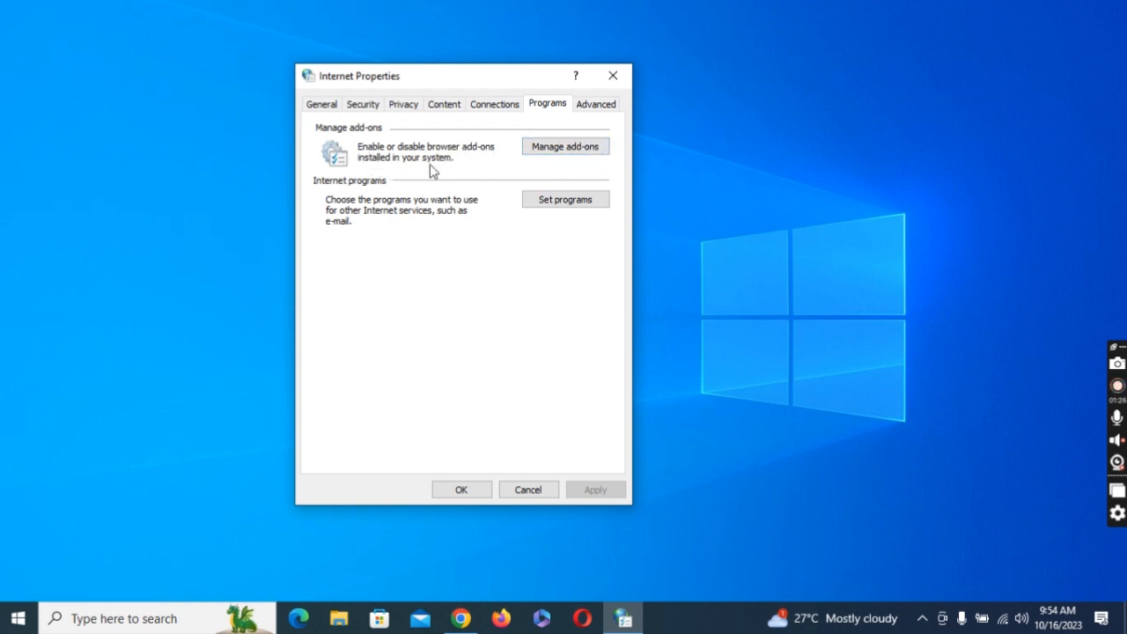
{"action": "mouse_move", "coordinate": [483, 155]}
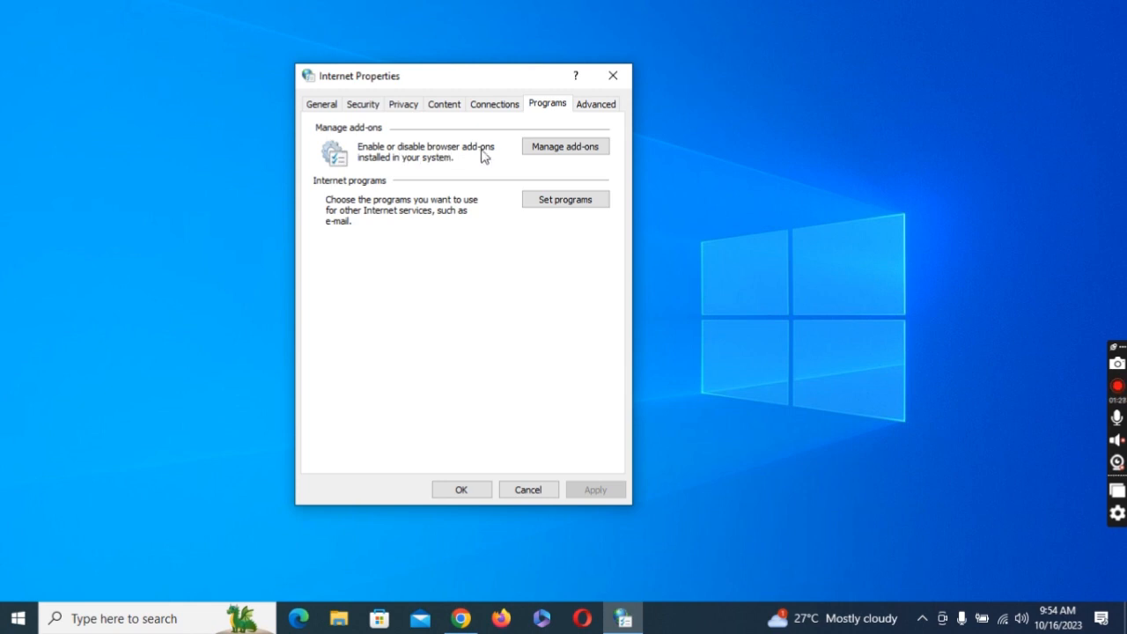
{"action": "mouse_move", "coordinate": [364, 204]}
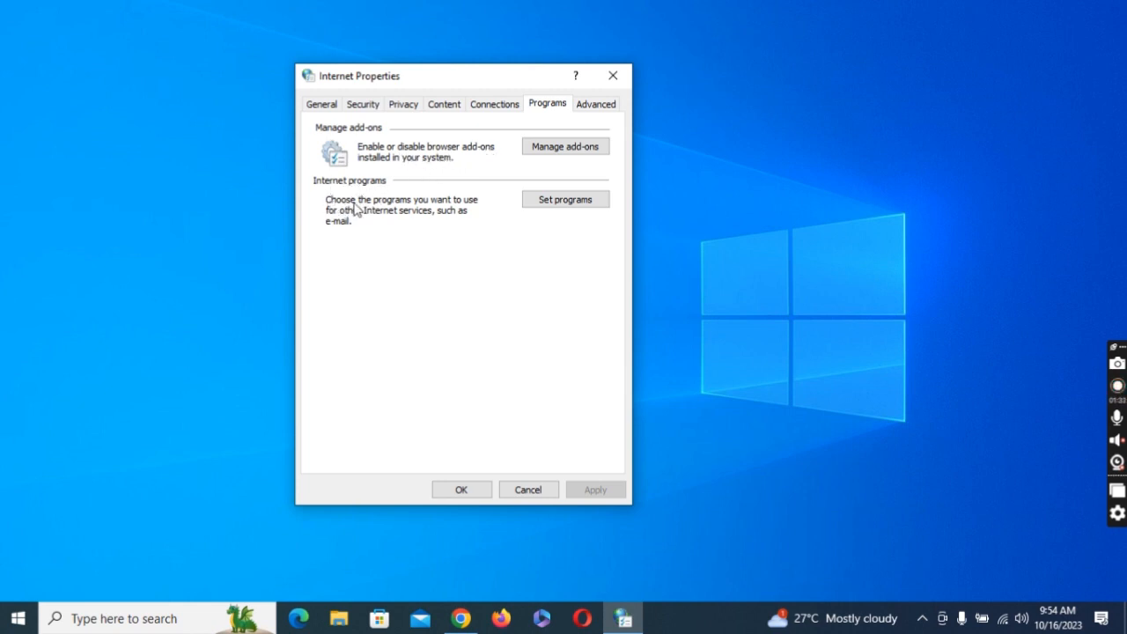
{"action": "mouse_move", "coordinate": [370, 226]}
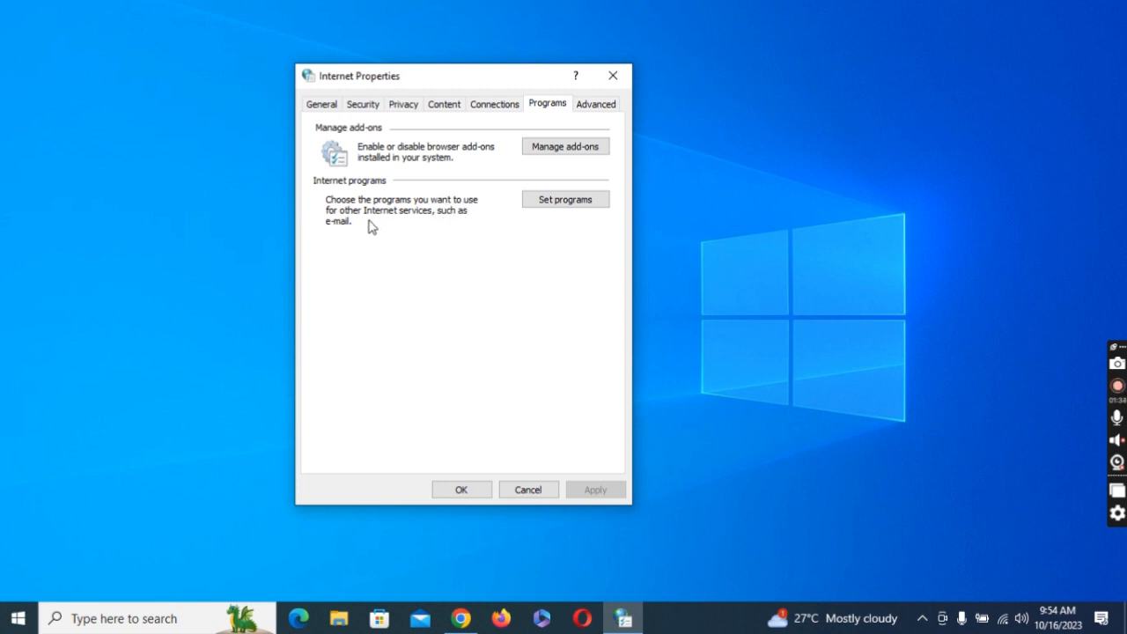
{"action": "mouse_move", "coordinate": [467, 268]}
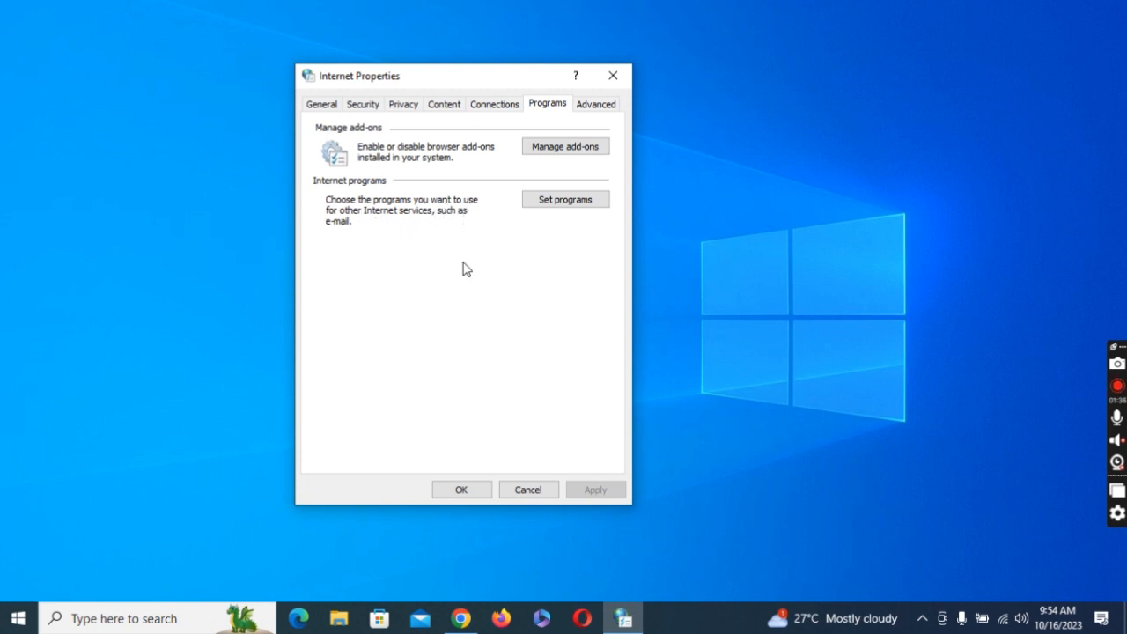
{"action": "mouse_move", "coordinate": [564, 146]}
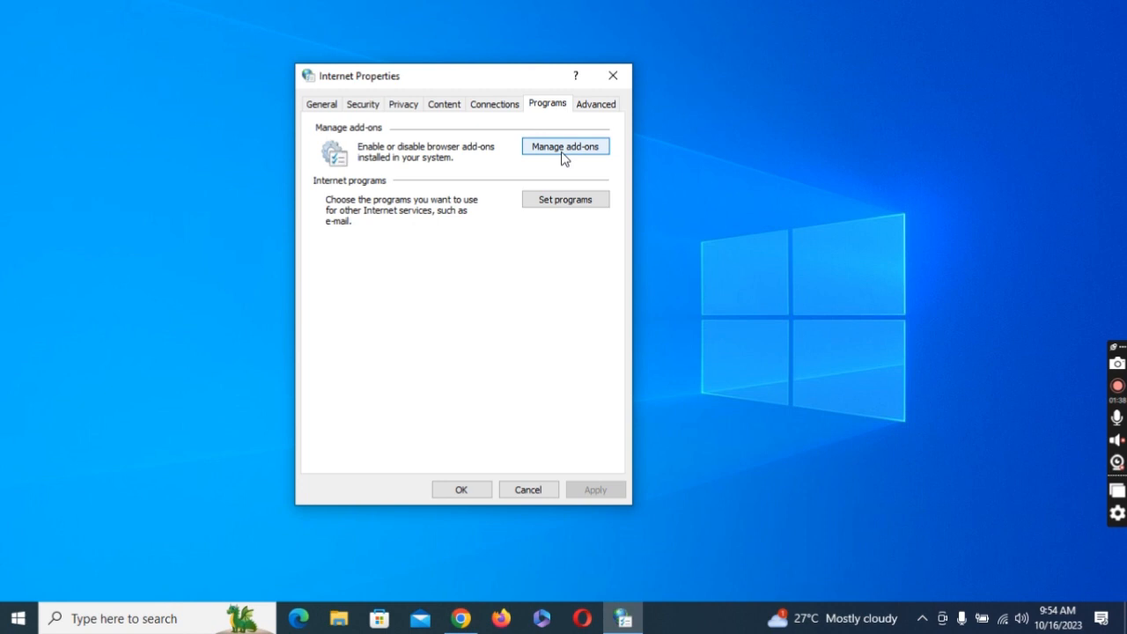
{"action": "left_click", "coordinate": [564, 144]}
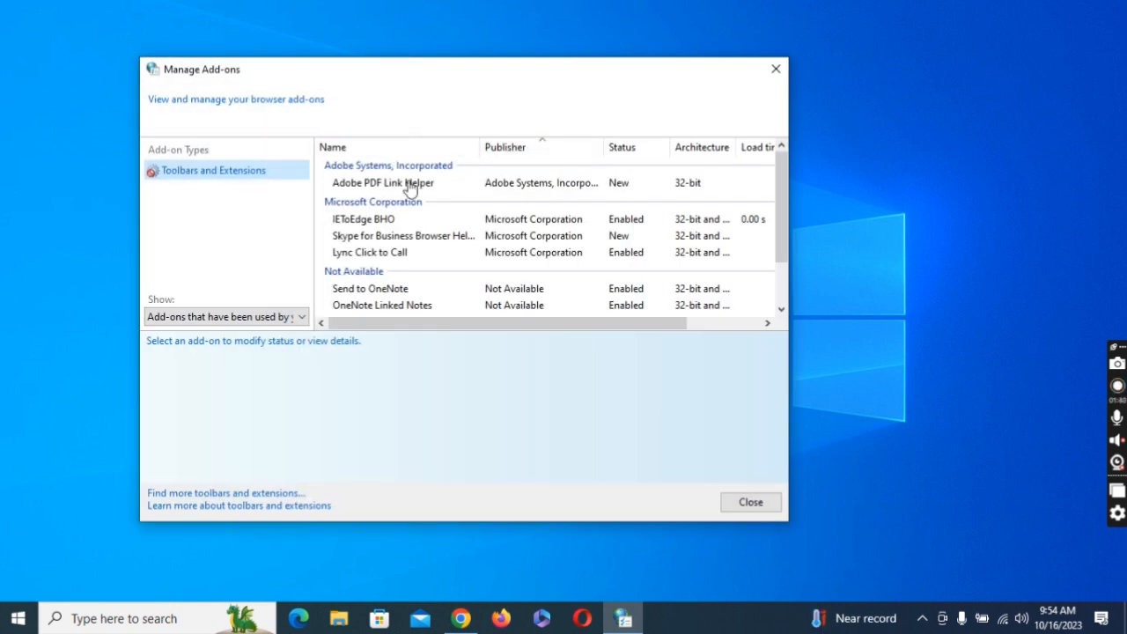
{"action": "scroll", "scroll_direction": "down", "scroll_amount": 3}
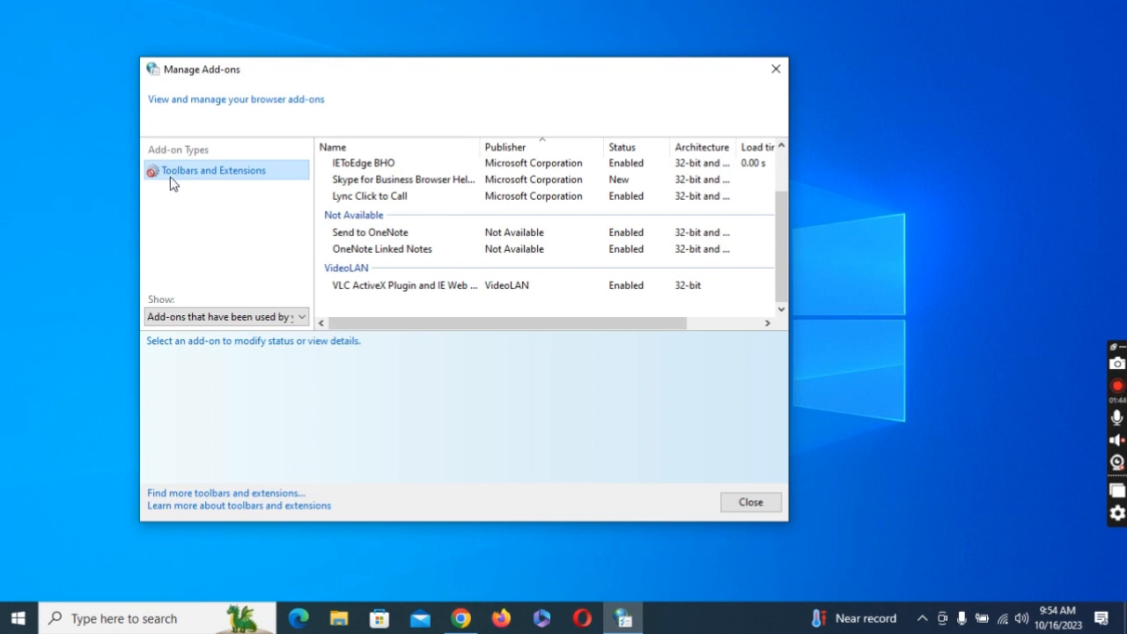
{"action": "mouse_move", "coordinate": [455, 370]}
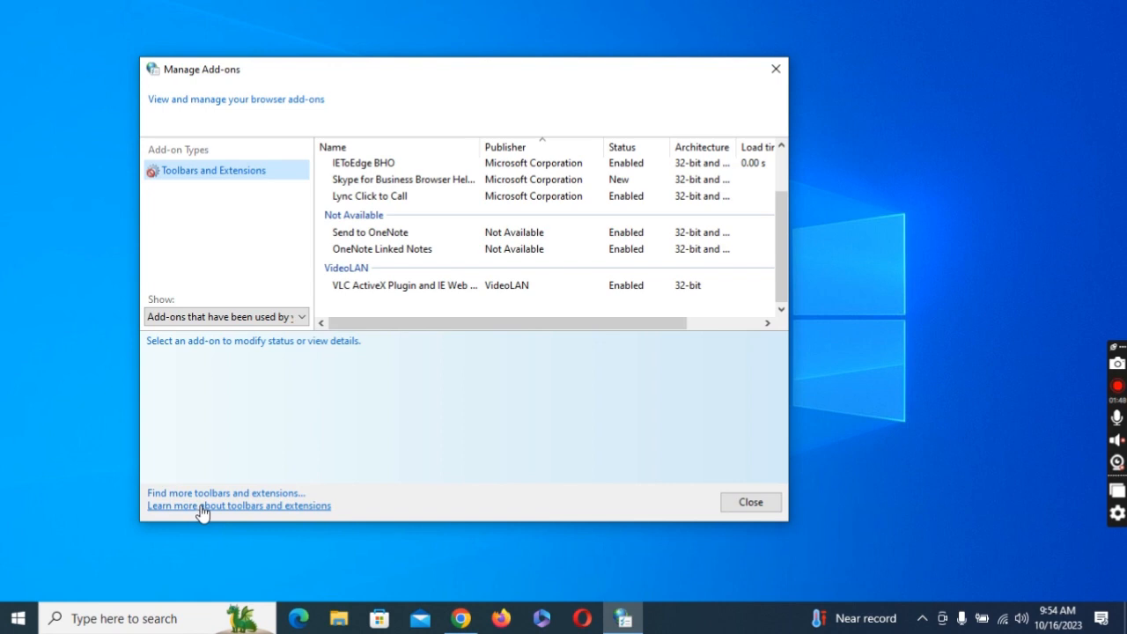
{"action": "mouse_move", "coordinate": [266, 511]}
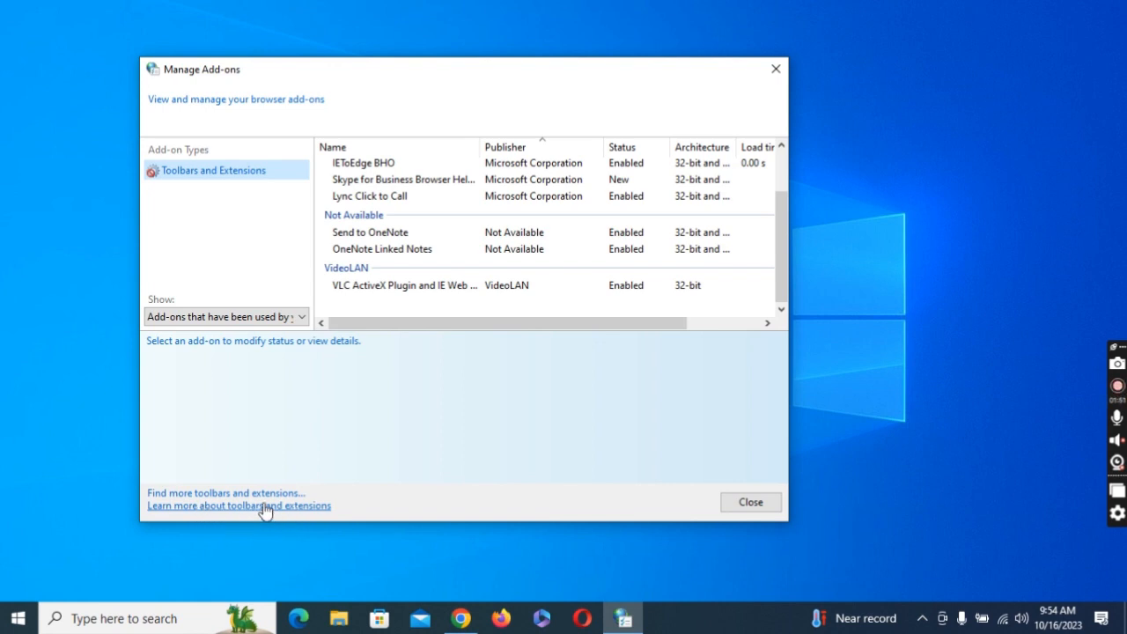
Step: Load the 'Learn more about toolbars and extensions' help page in a maximized Internet Explorer window
{"action": "left_click", "coordinate": [240, 505]}
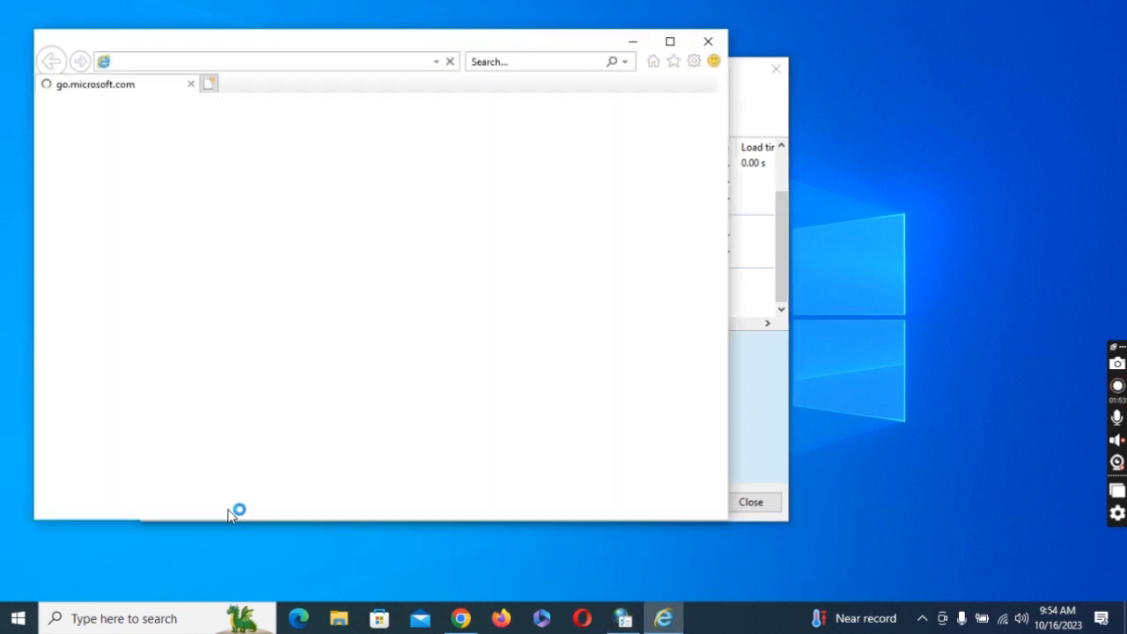
{"action": "mouse_move", "coordinate": [669, 42]}
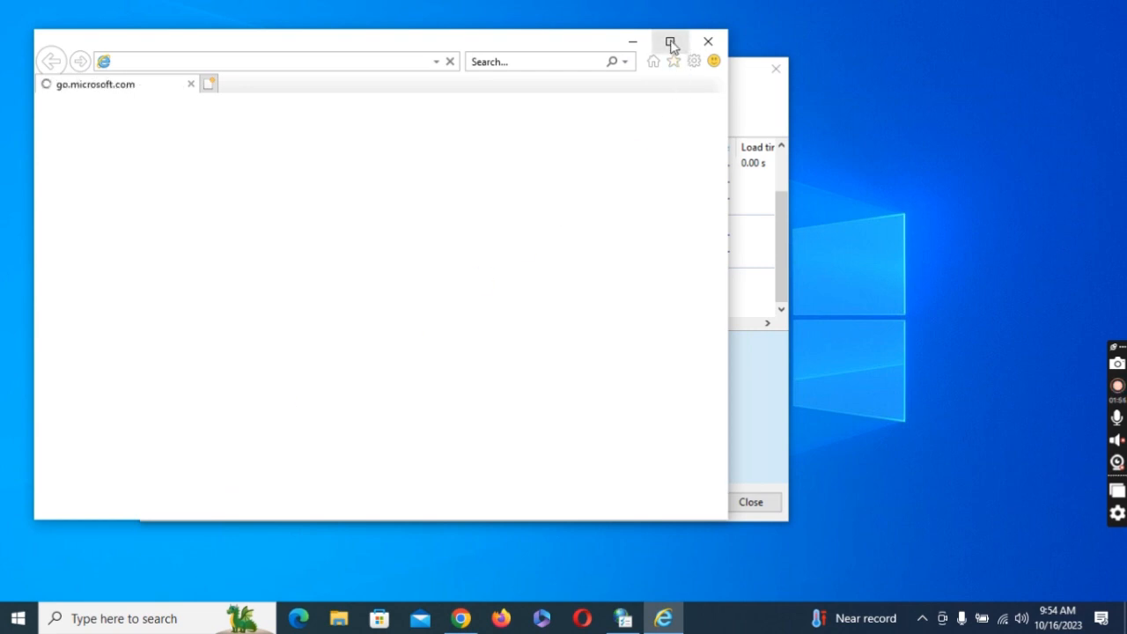
{"action": "left_click", "coordinate": [669, 42]}
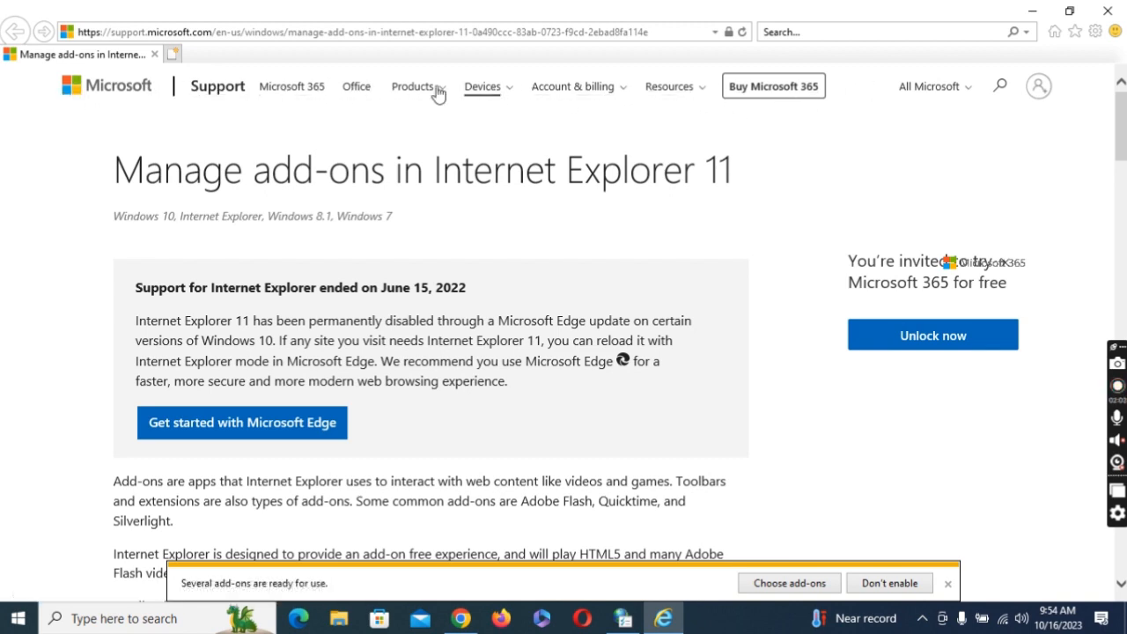
{"action": "mouse_move", "coordinate": [409, 49]}
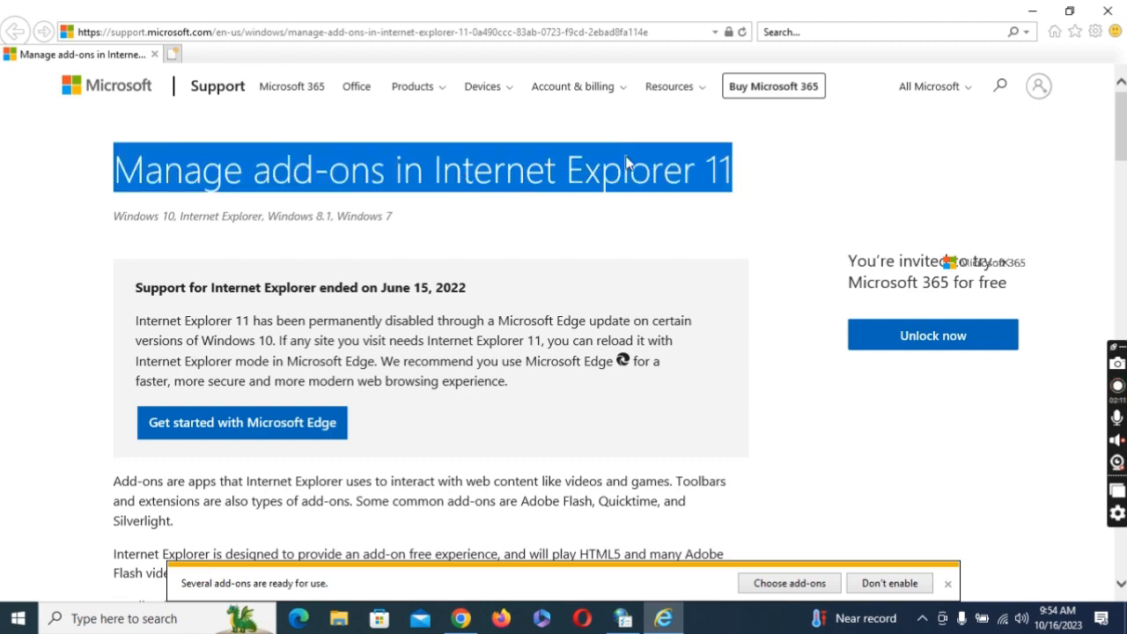
Step: Scroll down through the Microsoft page content
{"action": "scroll", "scroll_direction": "down", "scroll_amount": 3}
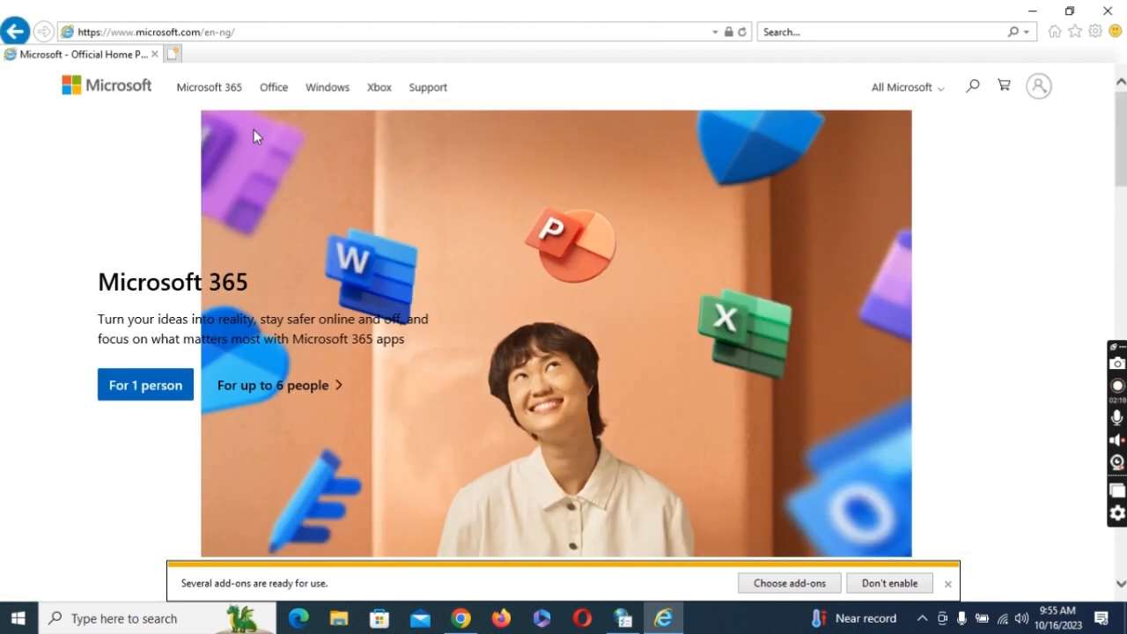
{"action": "scroll", "scroll_direction": "down", "scroll_amount": 3}
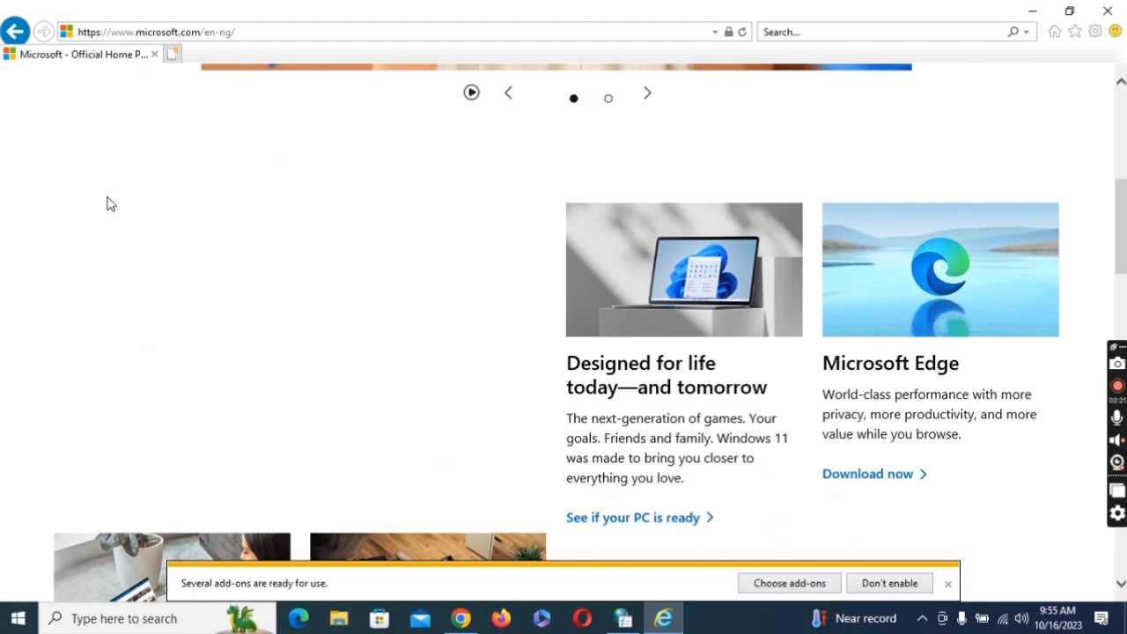
{"action": "scroll", "scroll_direction": "down", "scroll_amount": 3}
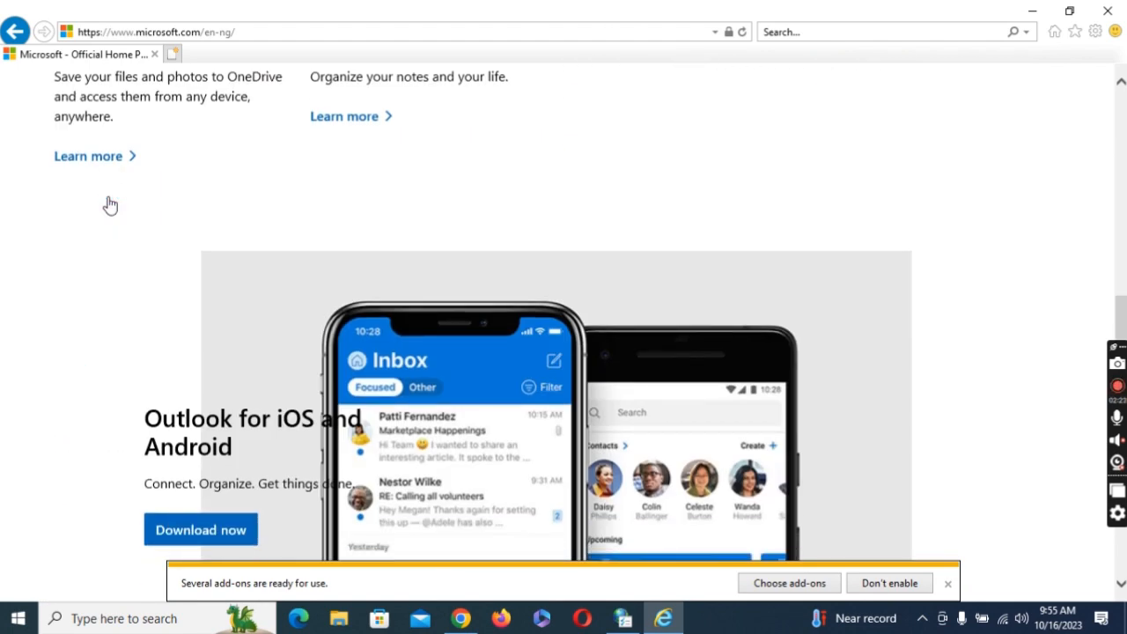
{"action": "scroll", "scroll_direction": "down", "scroll_amount": 3}
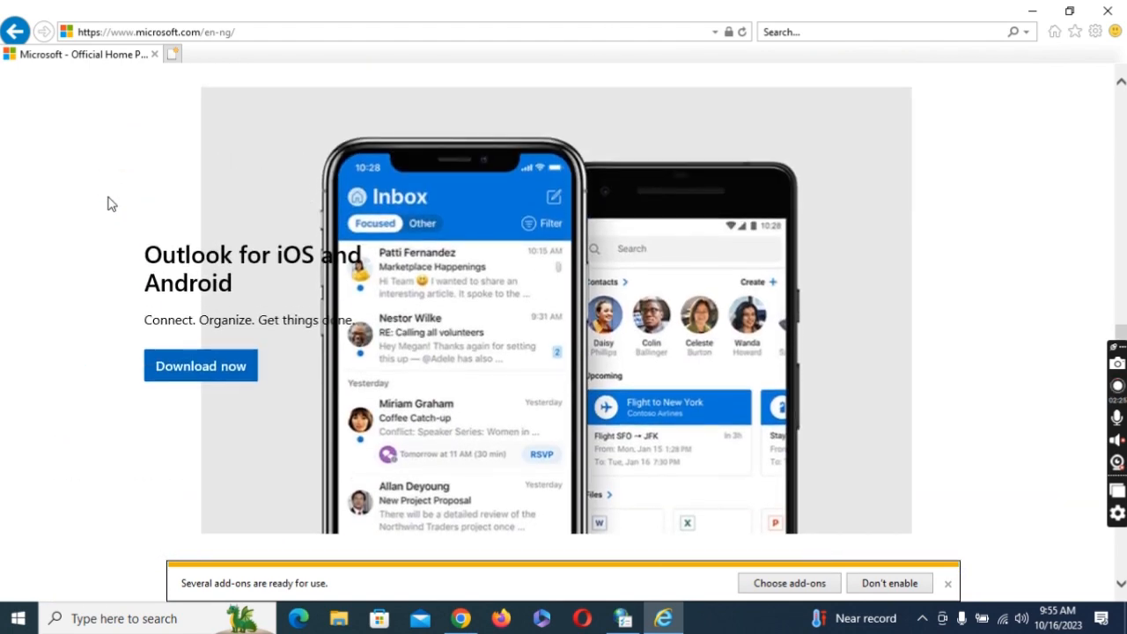